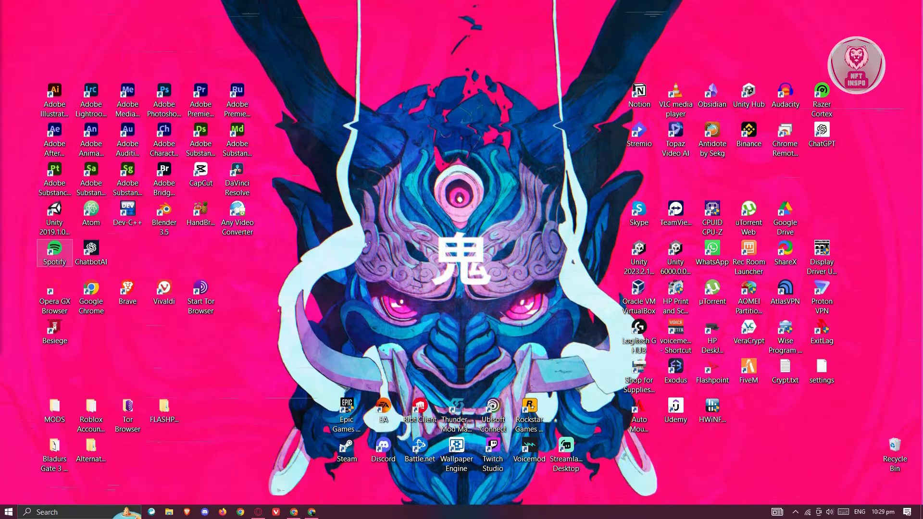
Launch Control Panel and go to the Network and Internet category
{"action": "left_click", "coordinate": [329, 512]}
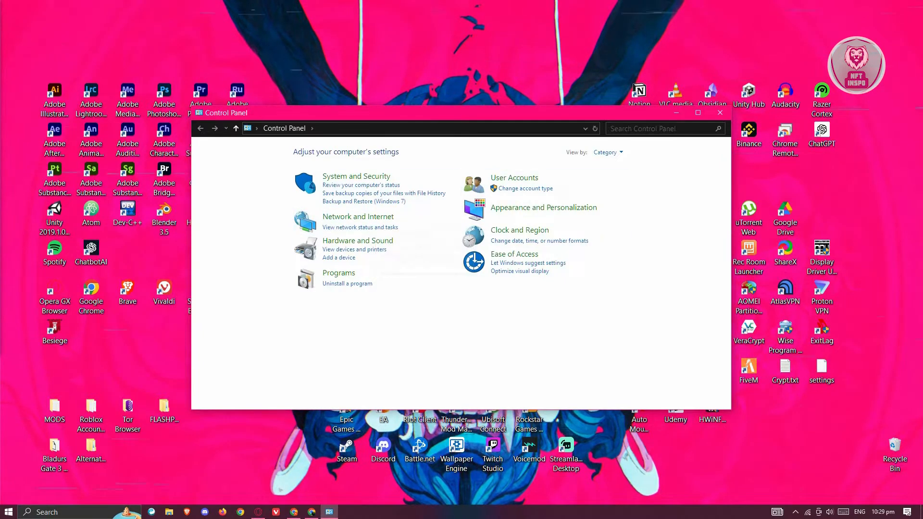
{"action": "left_click", "coordinate": [607, 152]}
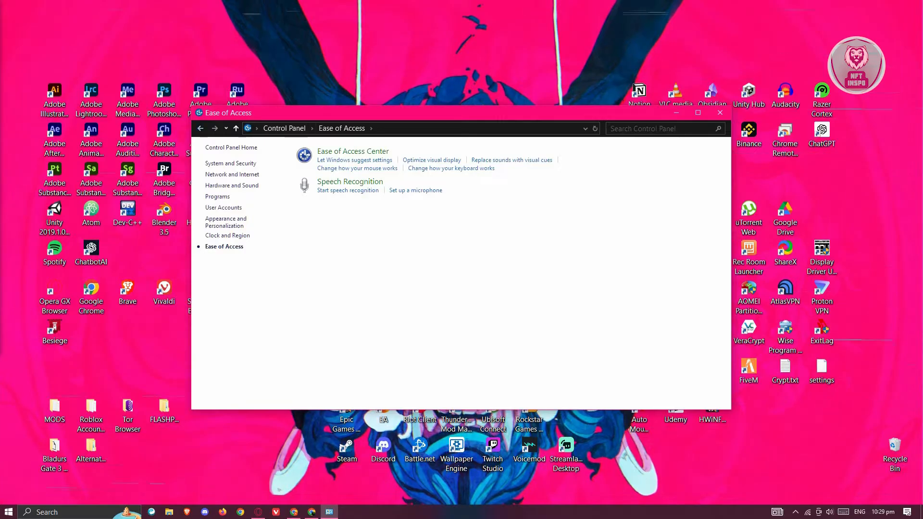
{"action": "left_click", "coordinate": [235, 174]}
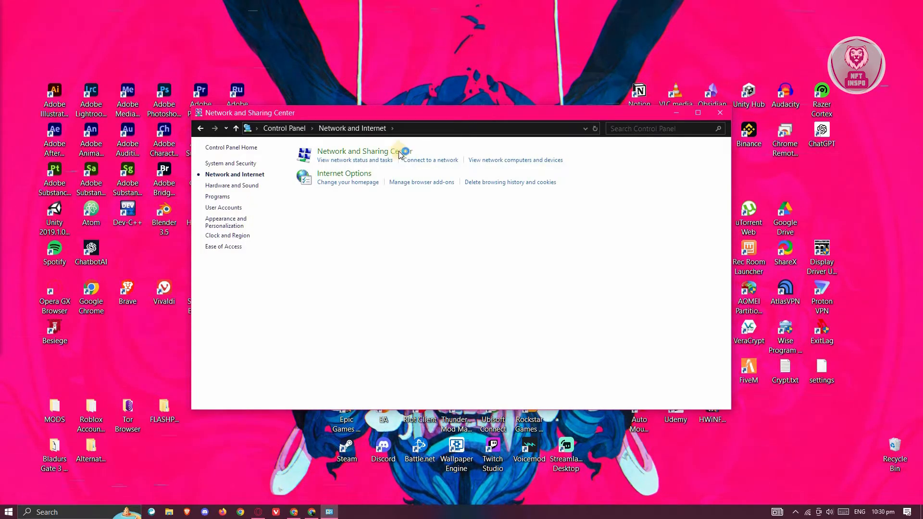
From Network and Sharing Center, show the status of the Wi-Fi 3 (BinsWifi) connection
{"action": "left_click", "coordinate": [363, 154]}
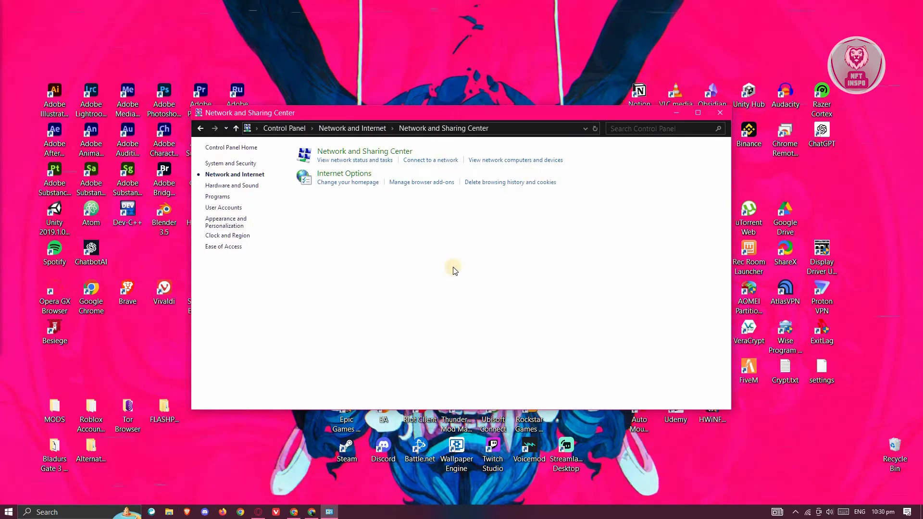
{"action": "left_click", "coordinate": [364, 151]}
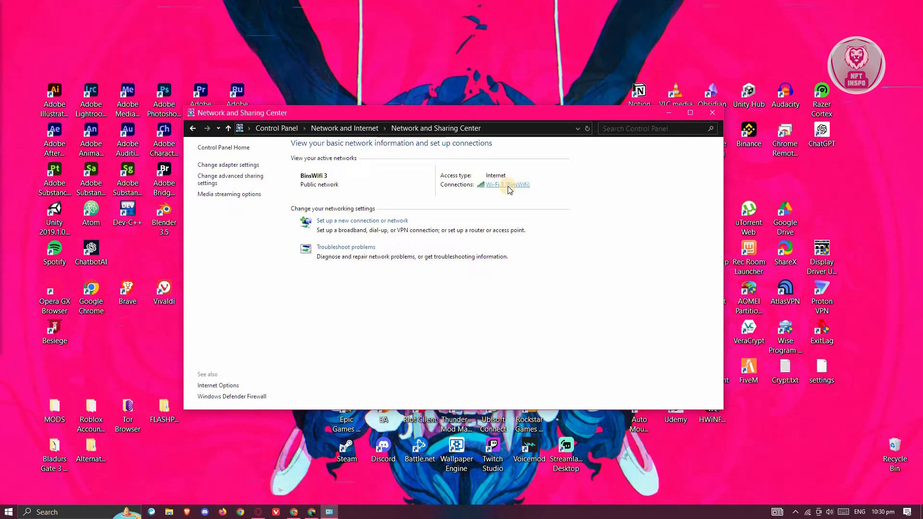
{"action": "left_click", "coordinate": [503, 185]}
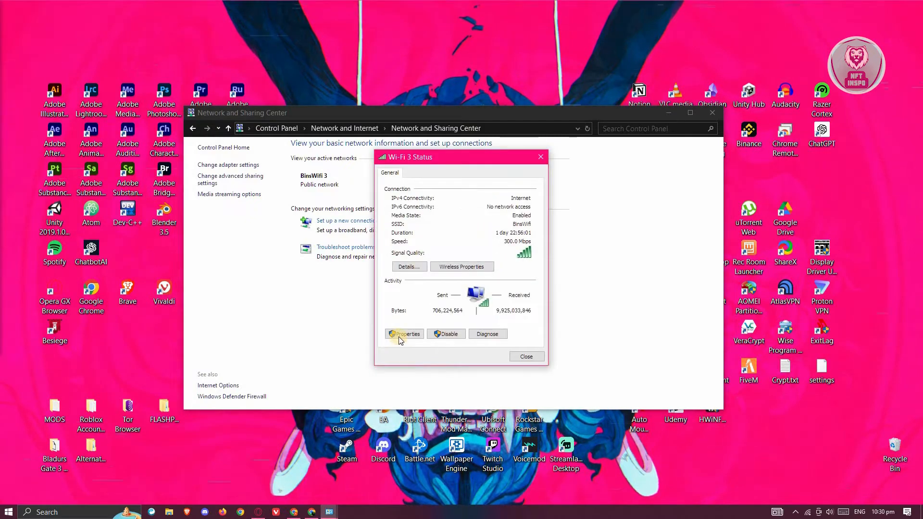
Reach the Internet Protocol Version 4 (TCP/IPv4) properties of the Wi-Fi 3 adapter
{"action": "left_click", "coordinate": [405, 333]}
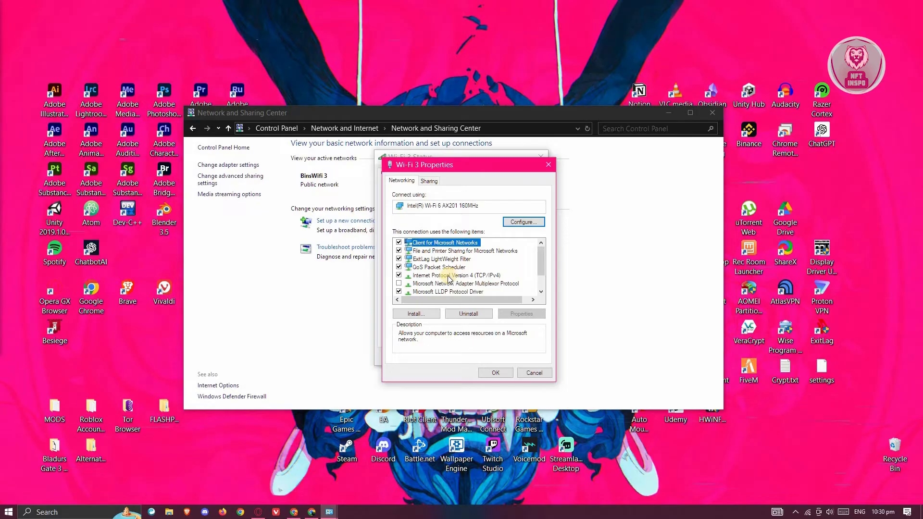
{"action": "left_click", "coordinate": [456, 276]}
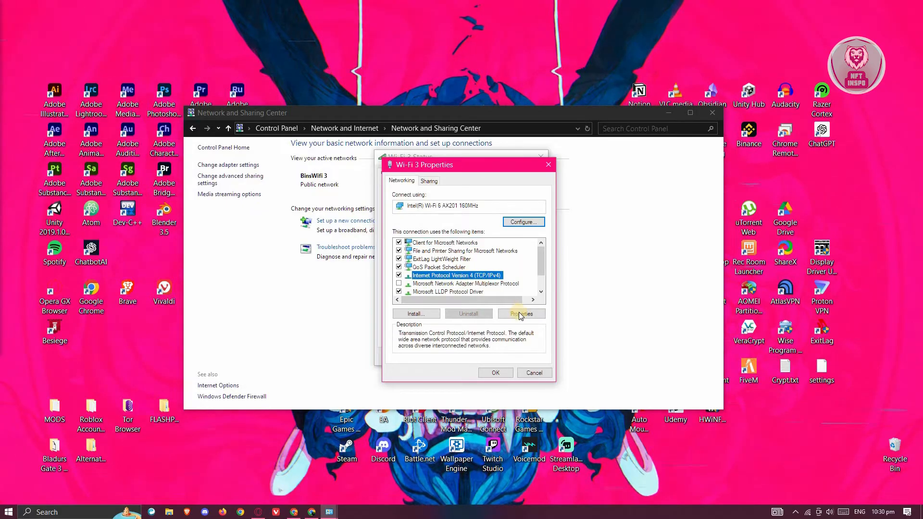
{"action": "left_click", "coordinate": [520, 313]}
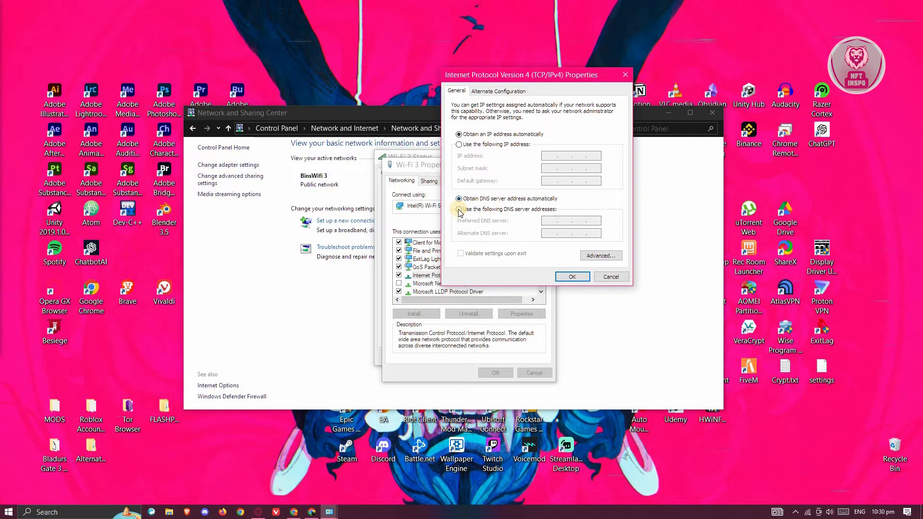
Set manual DNS servers 8.8.8.8 and 8.8.4.4 for Wi-Fi 3 and confirm with OK
{"action": "left_click", "coordinate": [460, 209]}
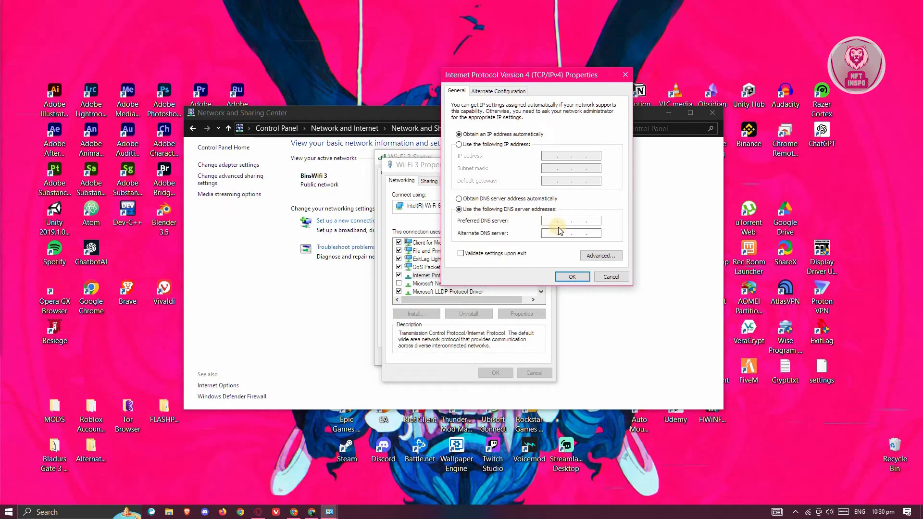
{"action": "type", "text": "8 . 8 ."}
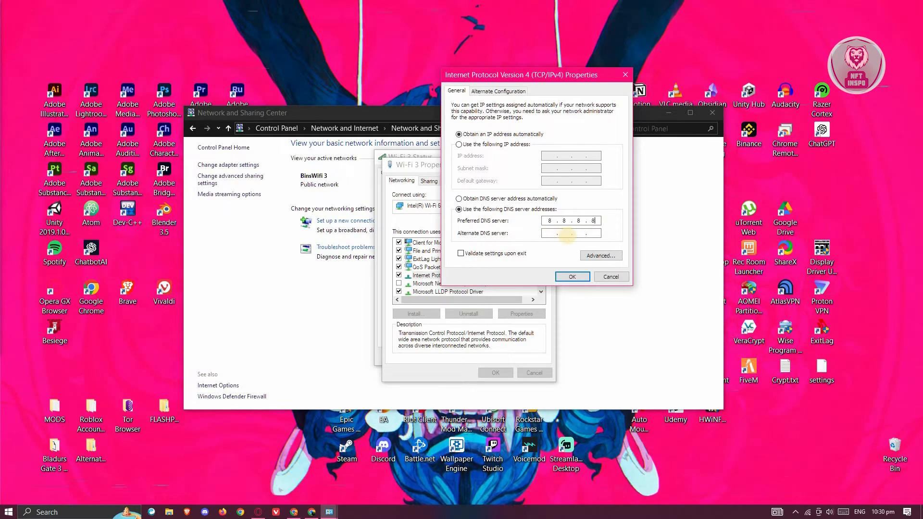
{"action": "type", "text": "8.8.4.4"}
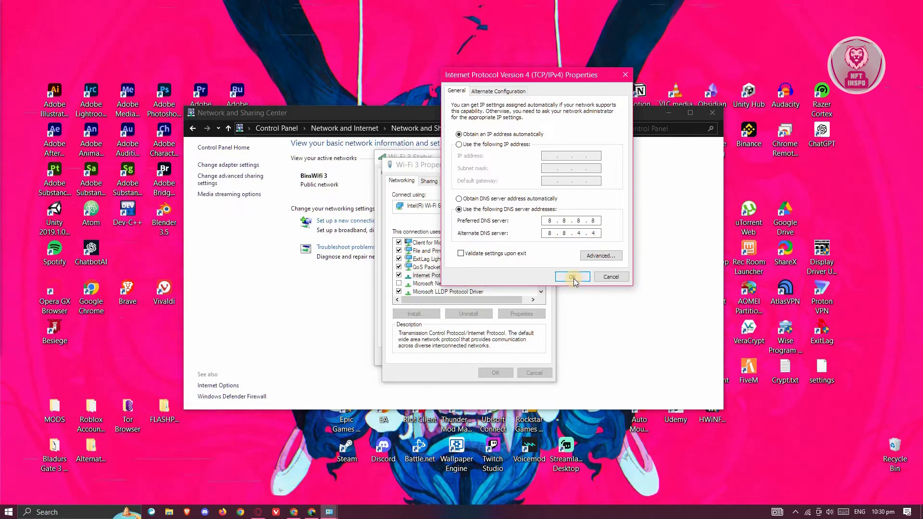
{"action": "left_click", "coordinate": [569, 277]}
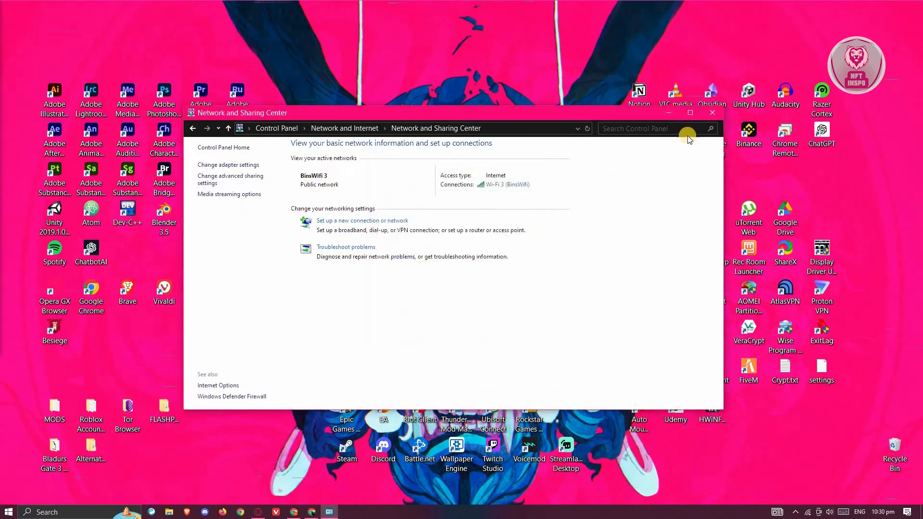
Close Control Panel and show the Start menu's Power options (sleep, shut down, restart)
{"action": "left_click", "coordinate": [712, 112]}
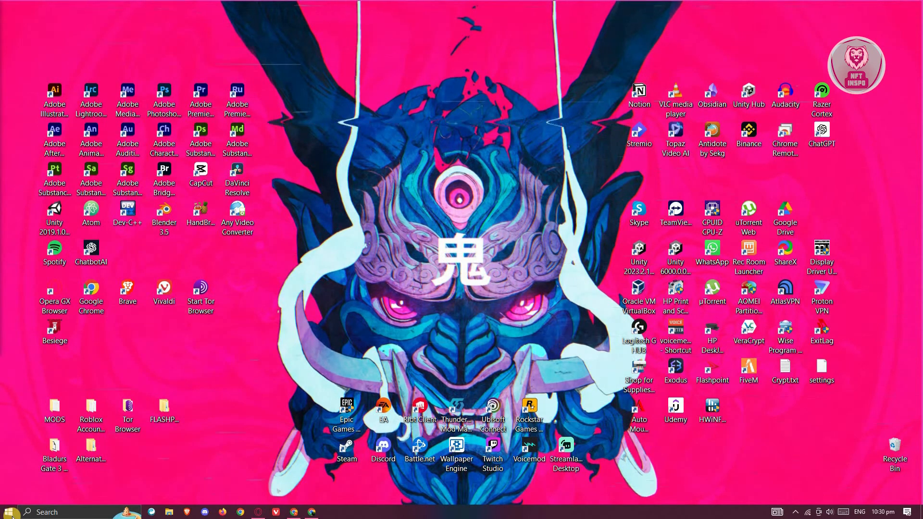
{"action": "left_click", "coordinate": [9, 511]}
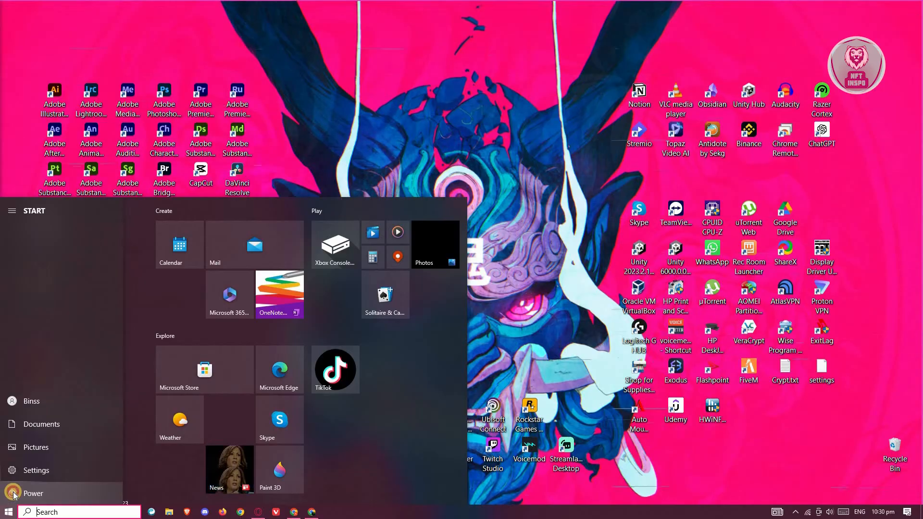
{"action": "left_click", "coordinate": [32, 494]}
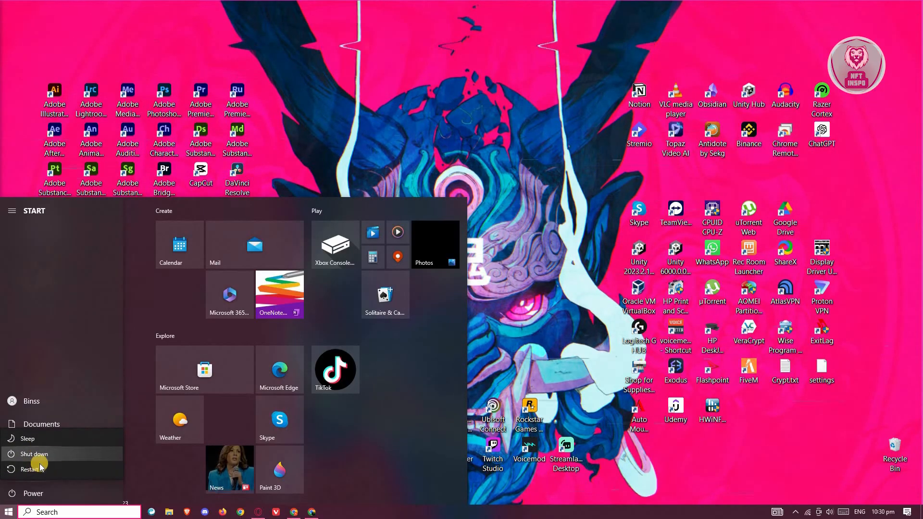